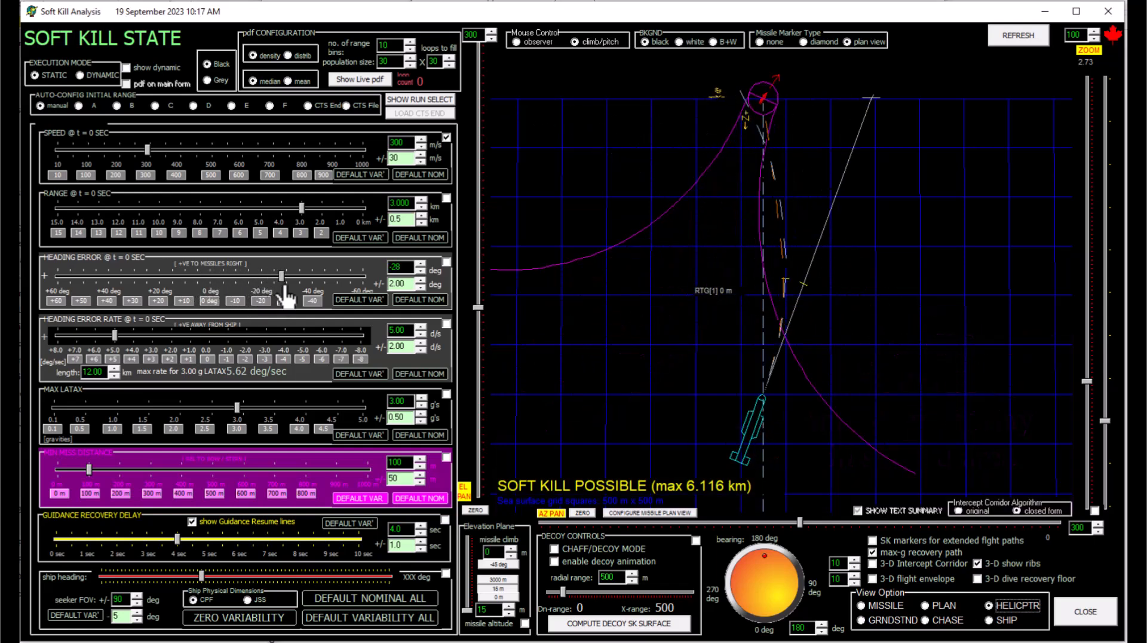
Lower the initial heading error to 10 degrees and view the updated corridor plot.
{"action": "left_click_drag", "start_coordinate": [283, 273], "coordinate": [205, 273]}
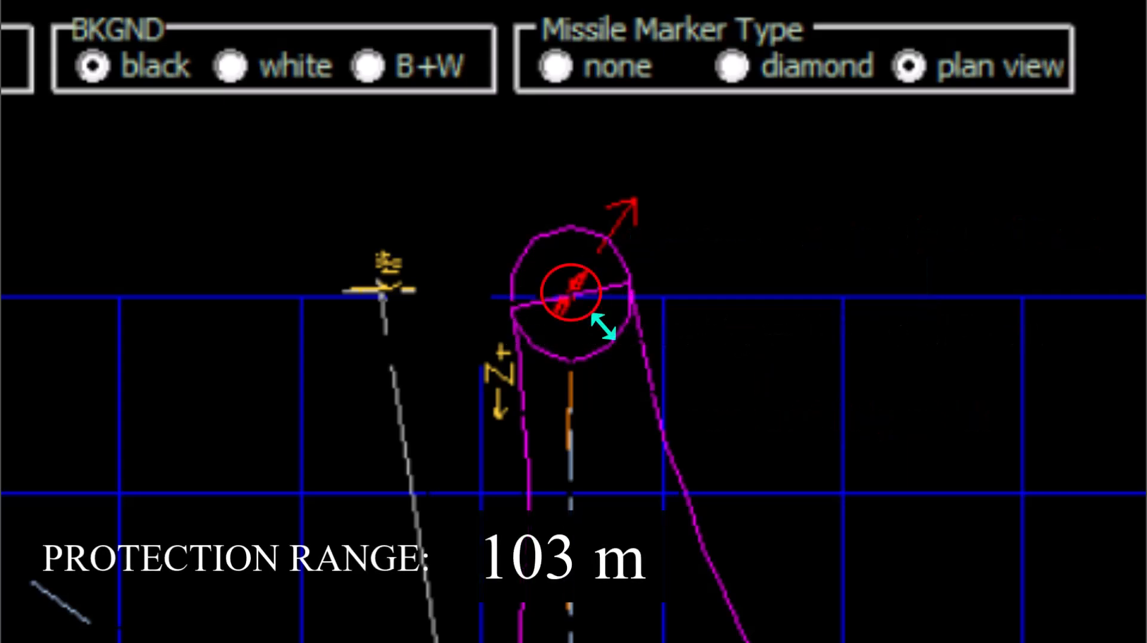
{"action": "left_click_drag", "start_coordinate": [603, 325], "coordinate": [710, 453]}
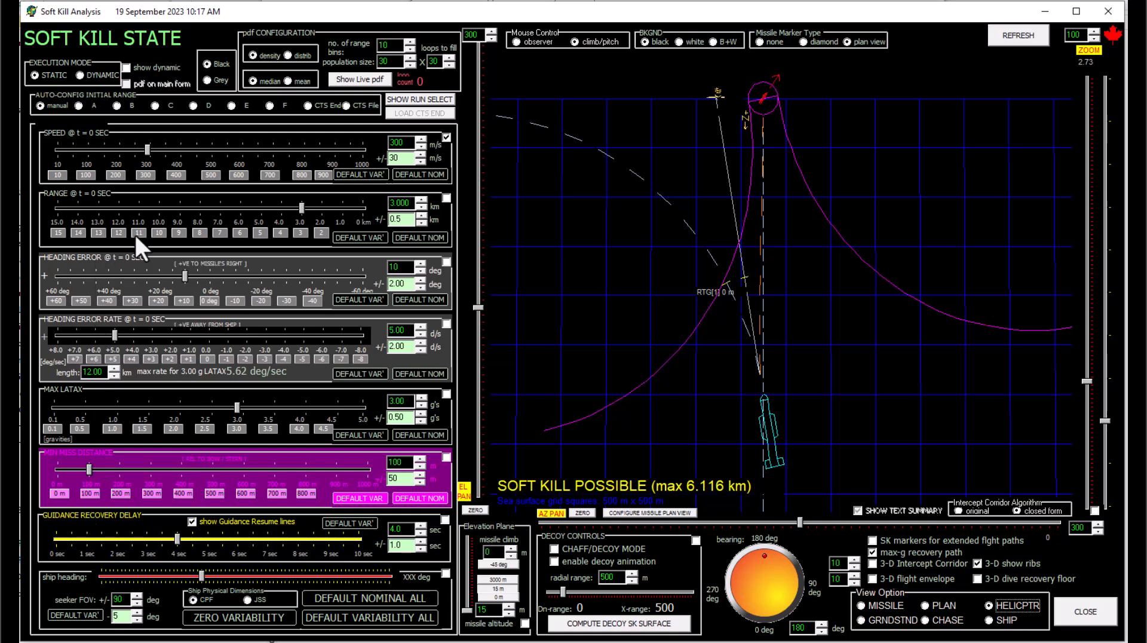
Sweep missile speed up to about 600 m/s, then down through 450 and 370, settling near 430 m/s.
{"action": "left_click_drag", "start_coordinate": [144, 151], "coordinate": [156, 151]}
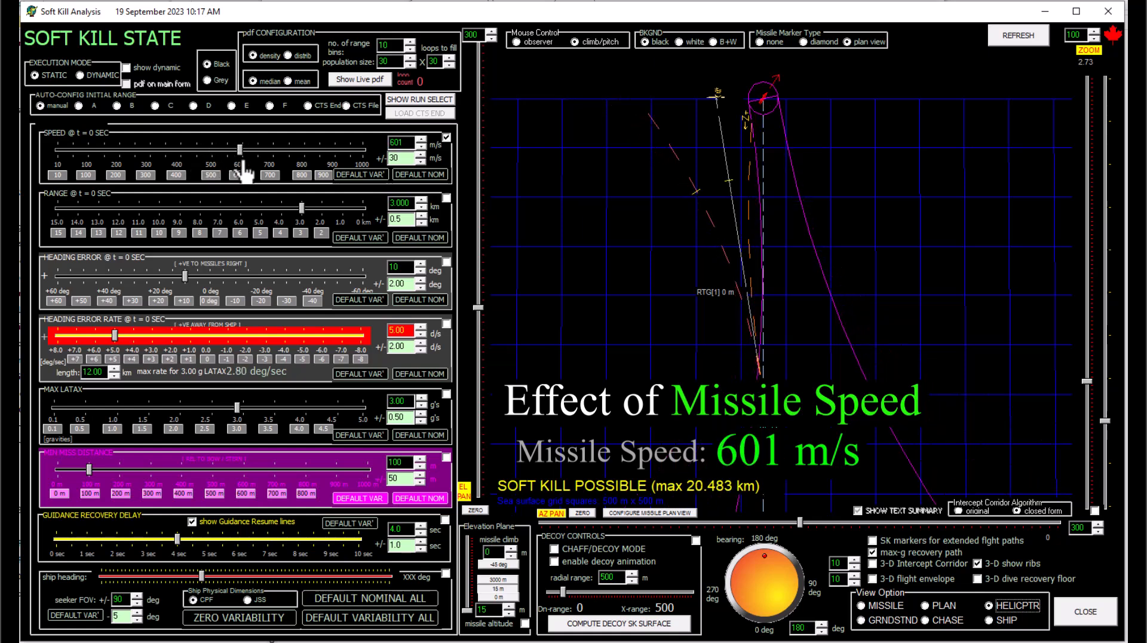
{"action": "left_click_drag", "start_coordinate": [246, 156], "coordinate": [191, 156]}
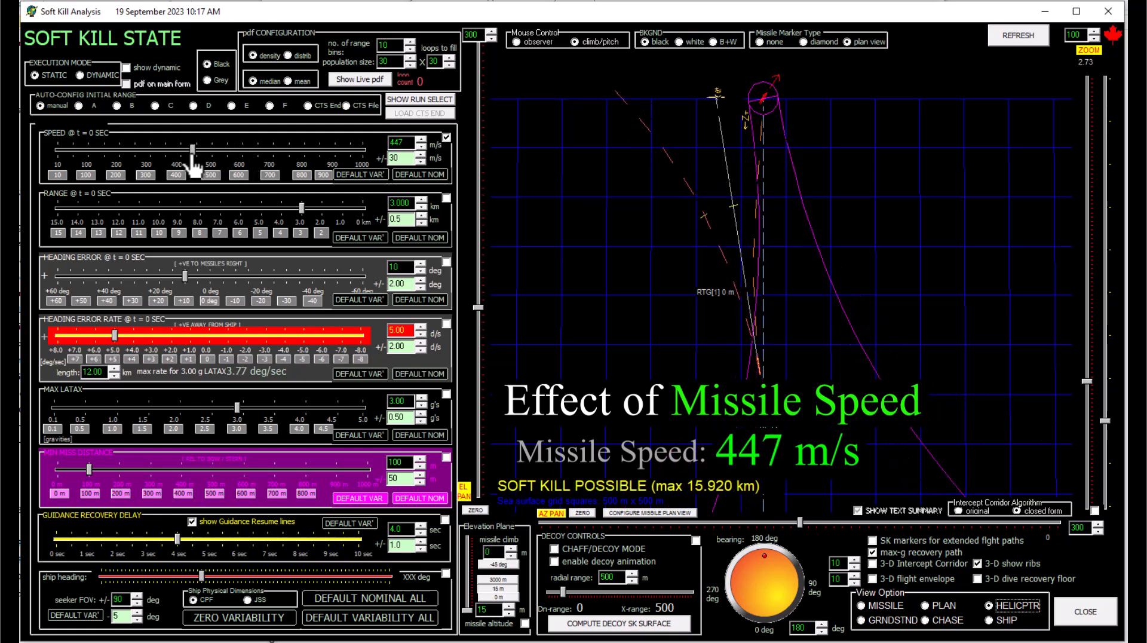
{"action": "left_click_drag", "start_coordinate": [193, 154], "coordinate": [169, 154]}
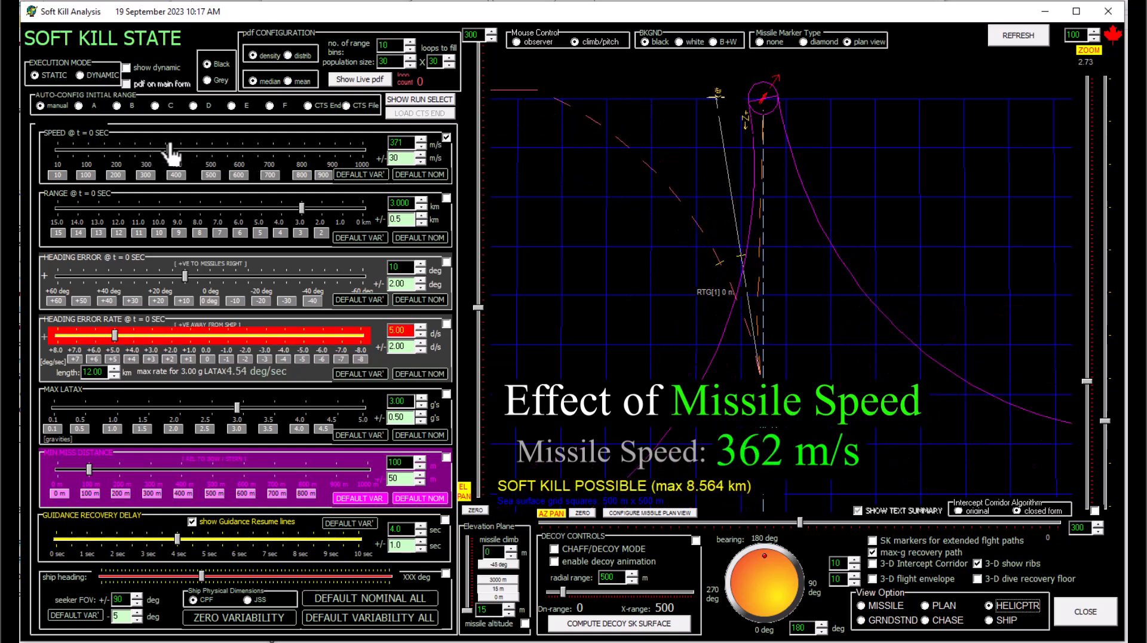
{"action": "left_click_drag", "start_coordinate": [168, 150], "coordinate": [190, 150]}
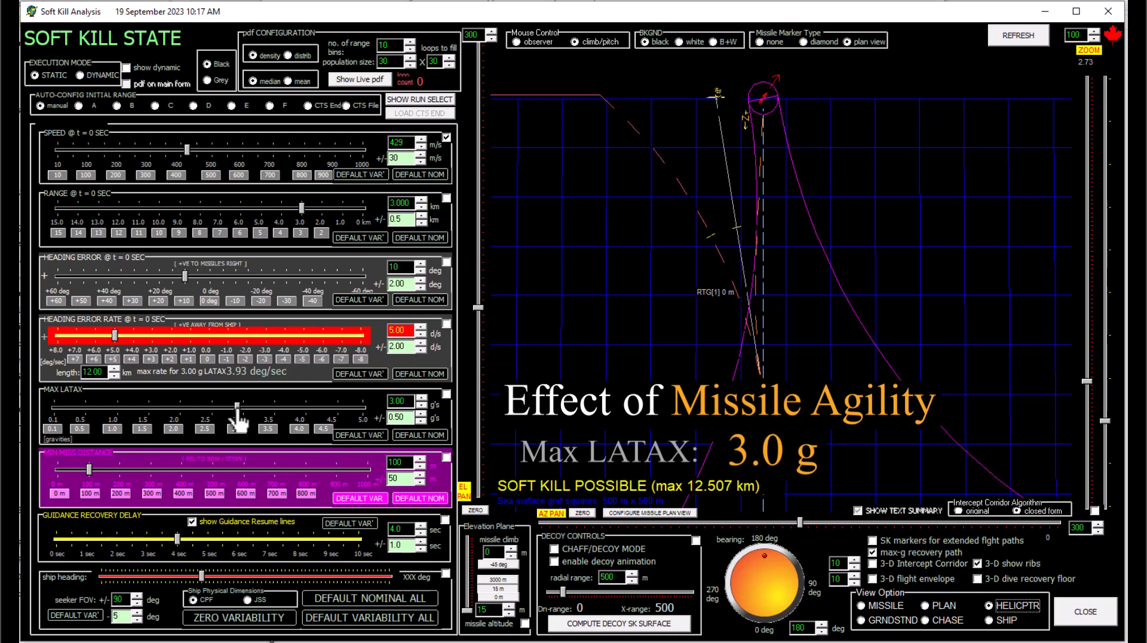
Sweep max LATAX through 4.8, 2.2 and 4.1 g back to 3.0 g, then drop speed to about 300 m/s.
{"action": "left_click_drag", "start_coordinate": [233, 407], "coordinate": [349, 407]}
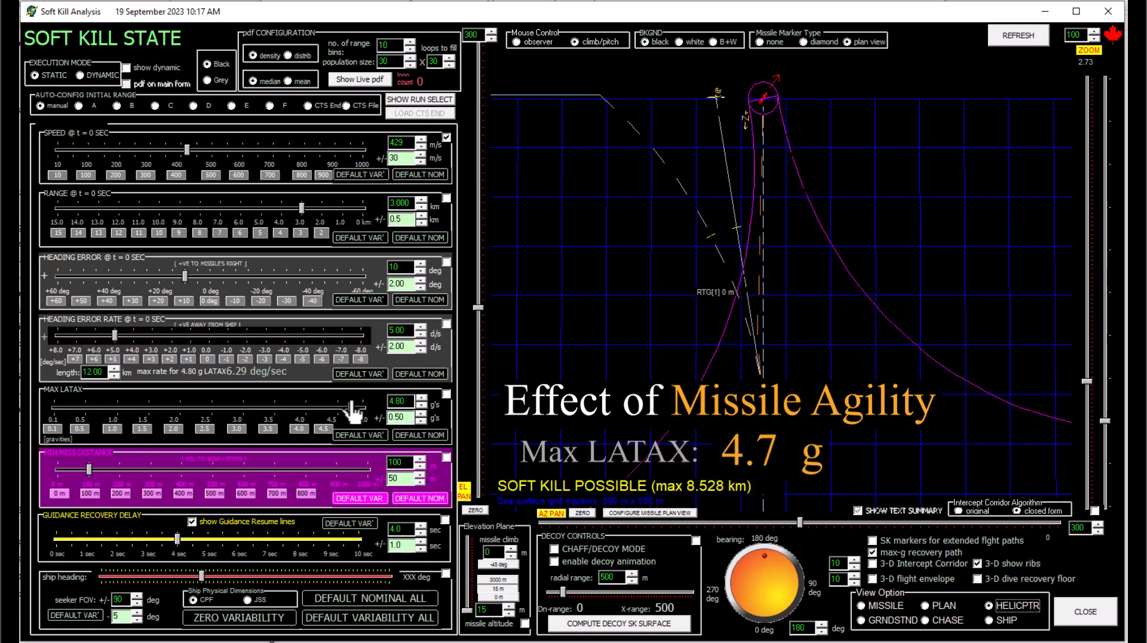
{"action": "left_click_drag", "start_coordinate": [351, 402], "coordinate": [179, 417]}
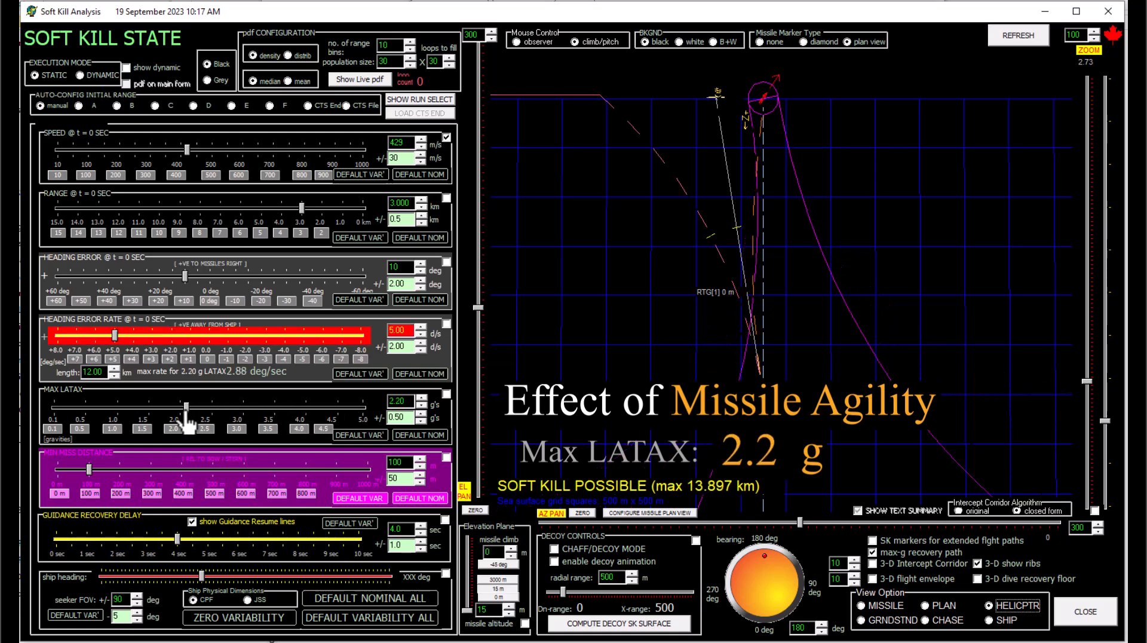
{"action": "left_click_drag", "start_coordinate": [186, 414], "coordinate": [293, 414]}
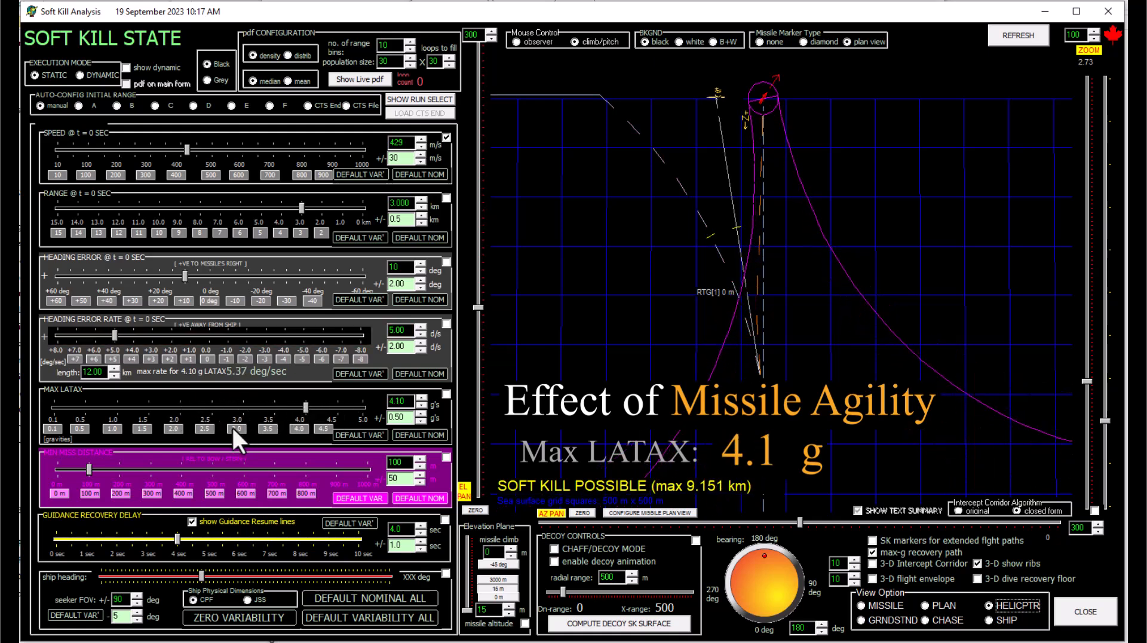
{"action": "left_click_drag", "start_coordinate": [304, 405], "coordinate": [242, 404]}
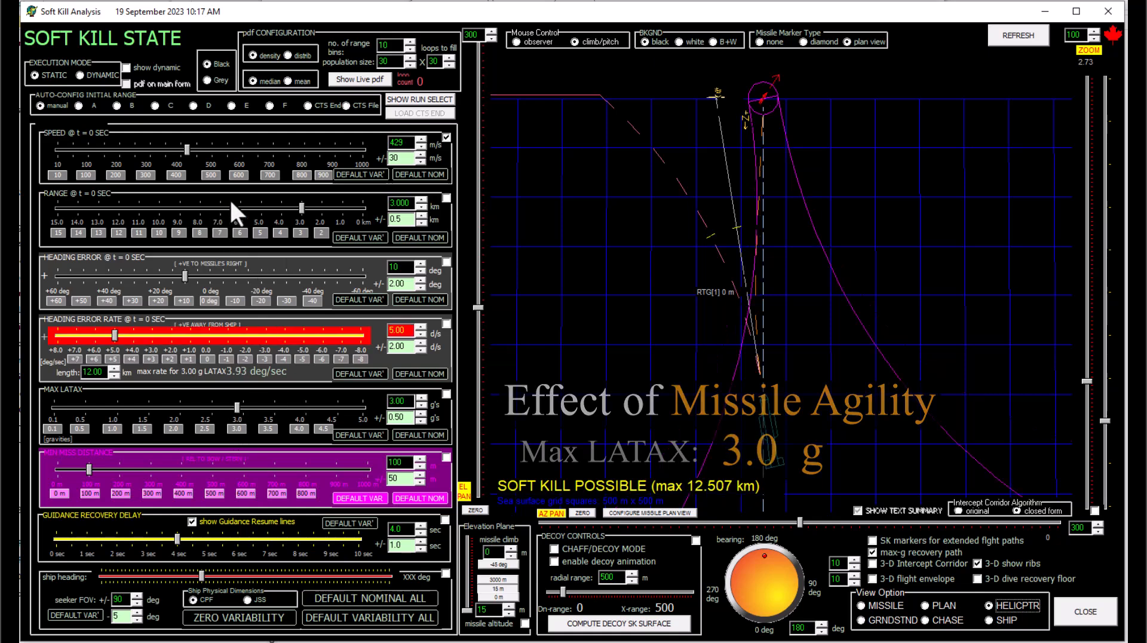
{"action": "left_click_drag", "start_coordinate": [198, 155], "coordinate": [150, 155]}
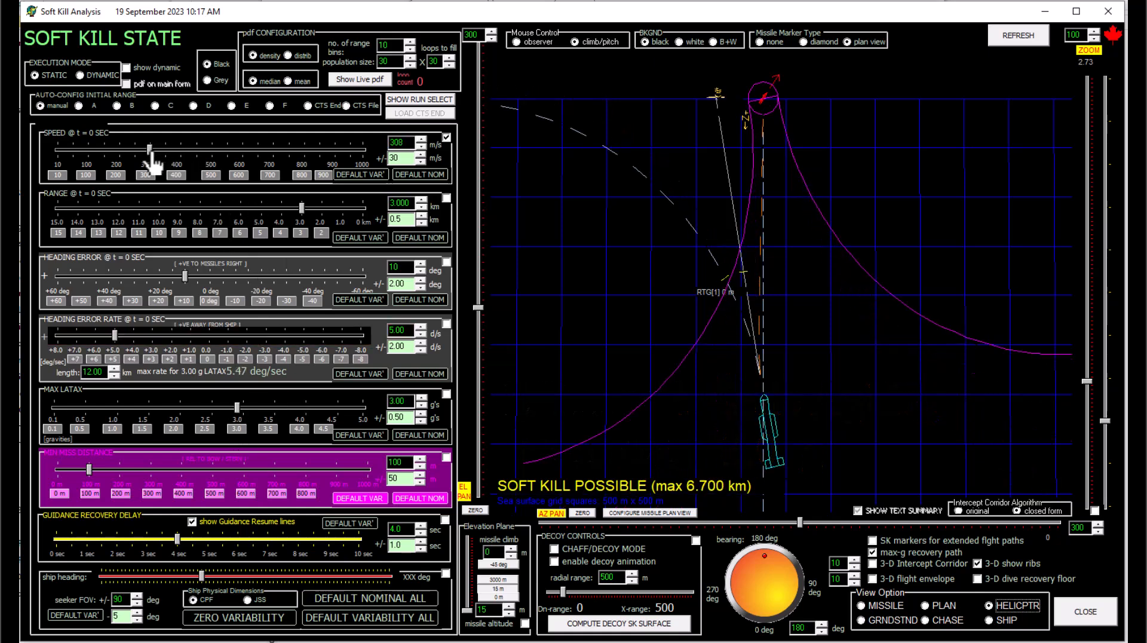
Nudge the missile speed to about 330 m/s.
{"action": "left_click_drag", "start_coordinate": [153, 154], "coordinate": [144, 154]}
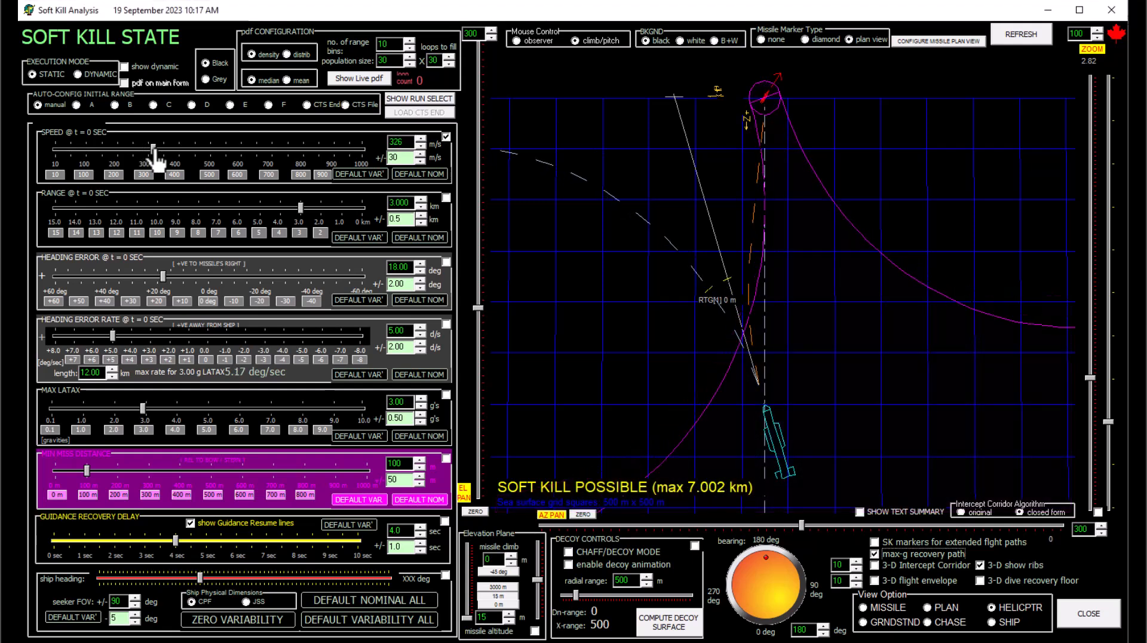
Raise missile speed through about 450 and 556 m/s, settling around 522 m/s.
{"action": "left_click_drag", "start_coordinate": [150, 150], "coordinate": [192, 150]}
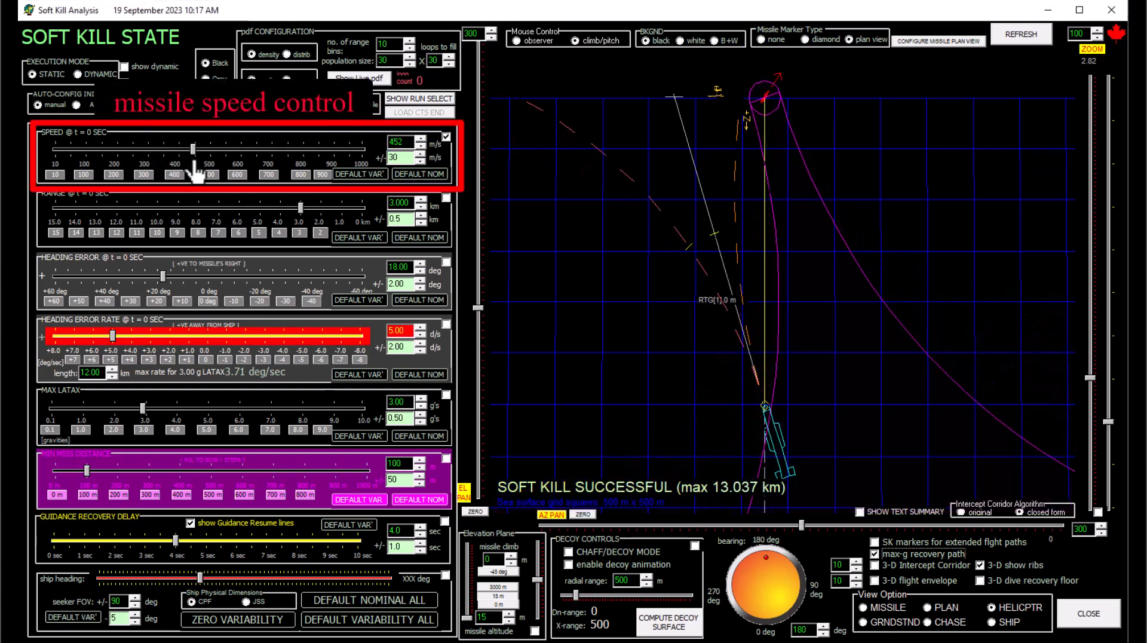
{"action": "left_click_drag", "start_coordinate": [193, 148], "coordinate": [230, 149]}
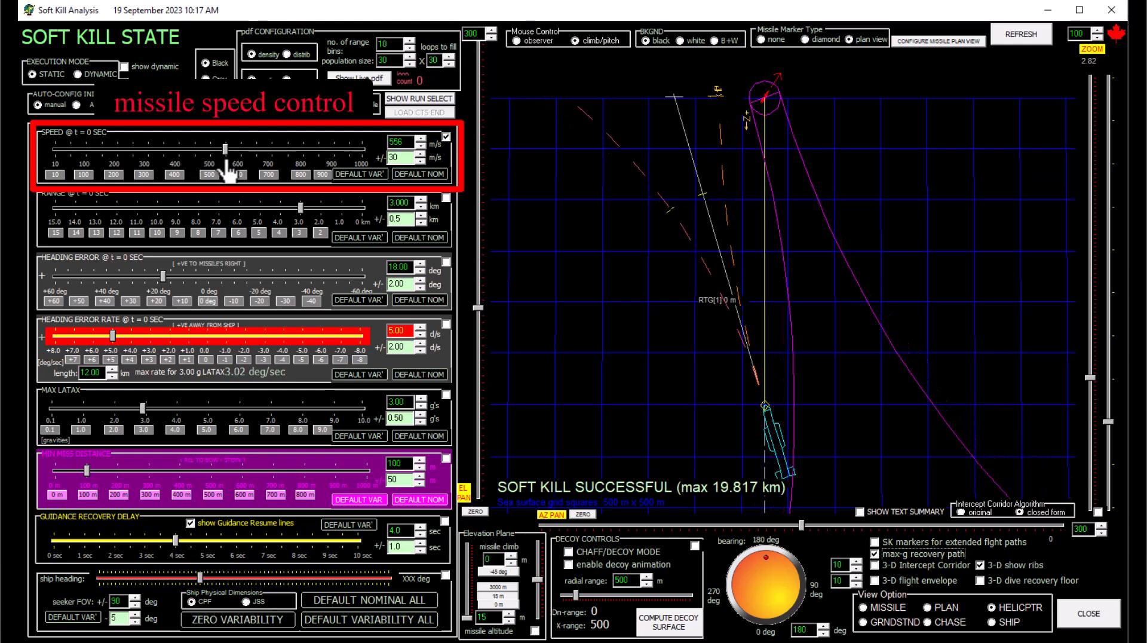
{"action": "left_click_drag", "start_coordinate": [225, 150], "coordinate": [240, 149]}
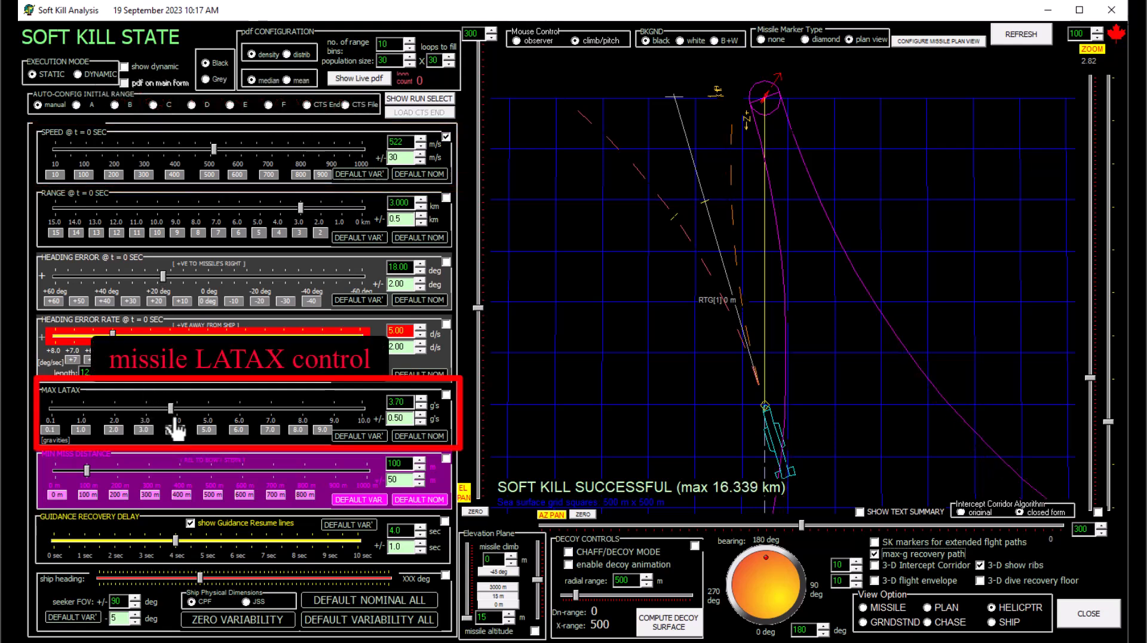
Push max LATAX to about 7.9 g, then 10 g, then bring it down to about 5.2 g.
{"action": "left_click_drag", "start_coordinate": [169, 408], "coordinate": [292, 408]}
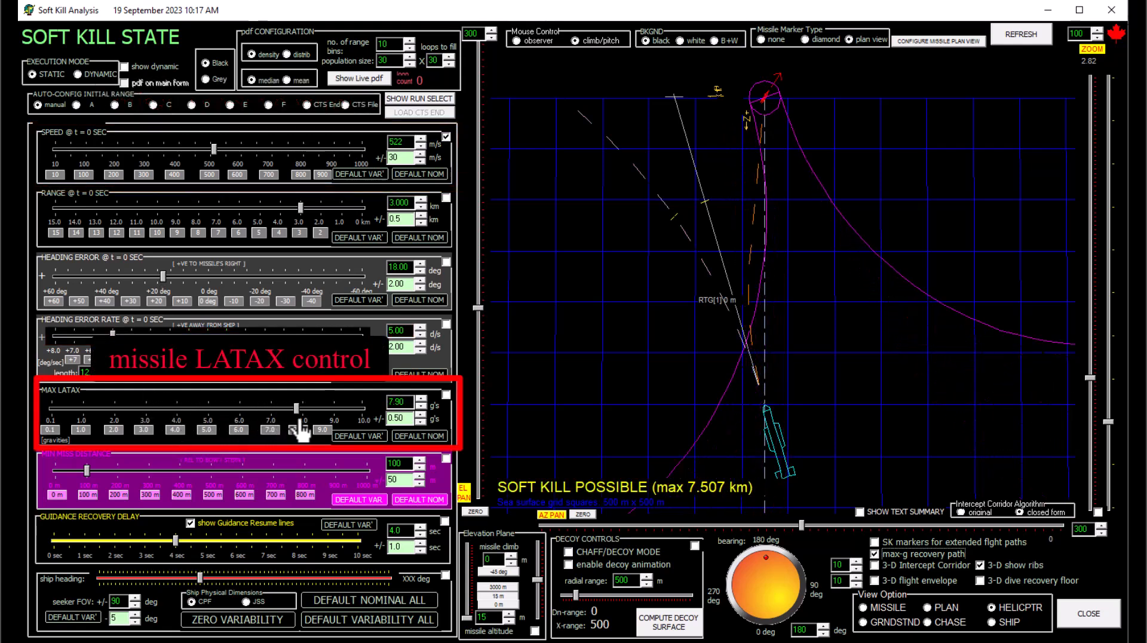
{"action": "left_click_drag", "start_coordinate": [294, 408], "coordinate": [359, 408]}
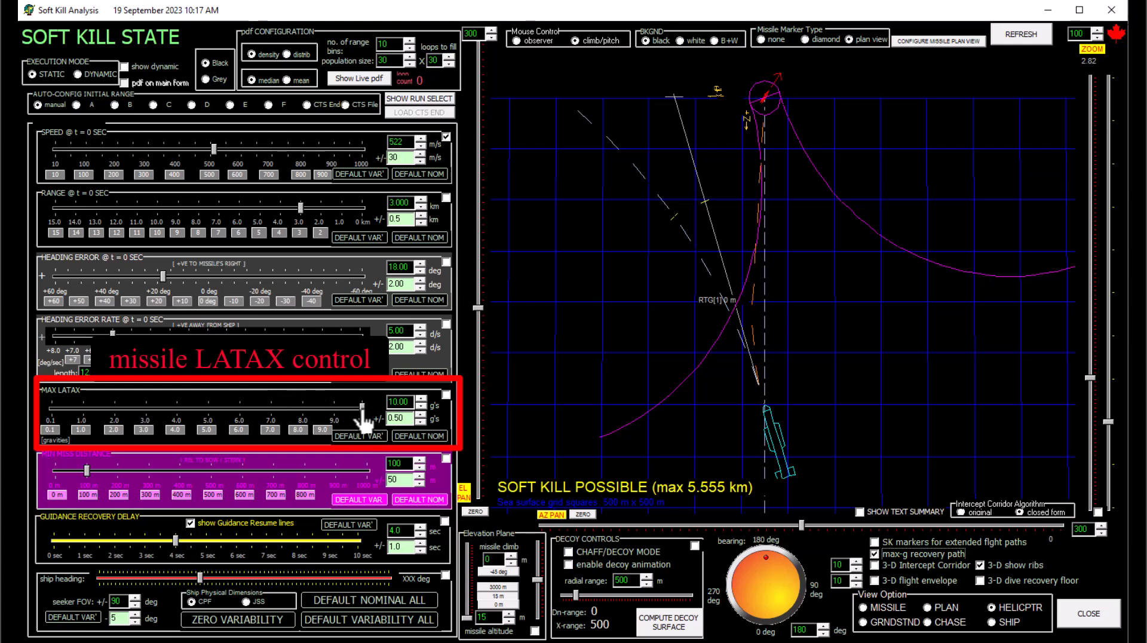
{"action": "left_click_drag", "start_coordinate": [358, 407], "coordinate": [166, 407]}
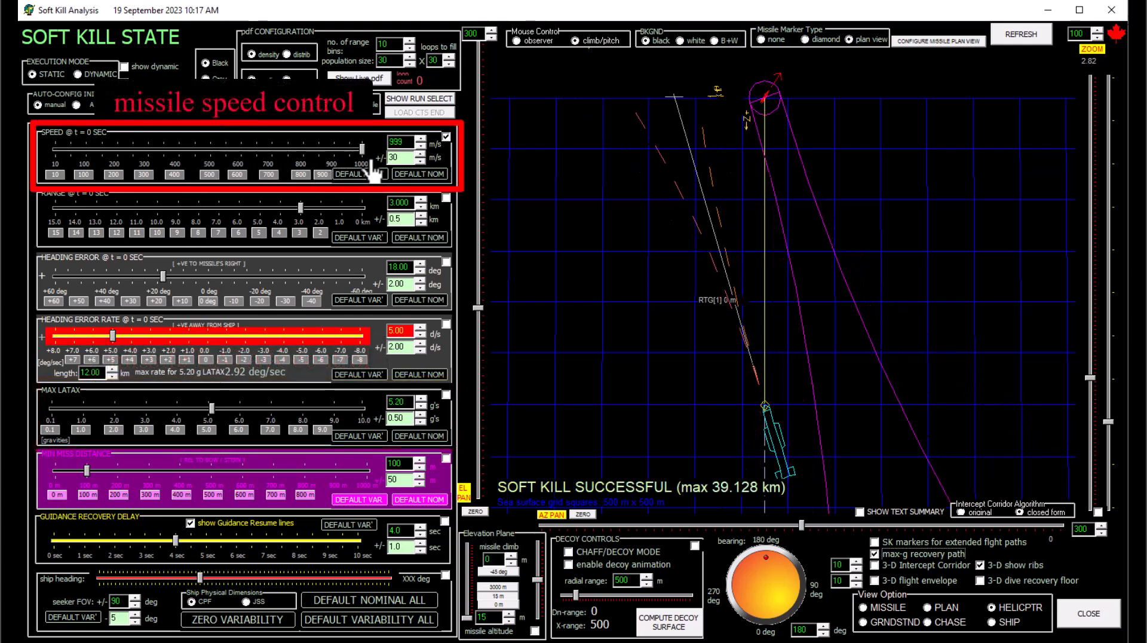
{"action": "mouse_move", "coordinate": [212, 424]}
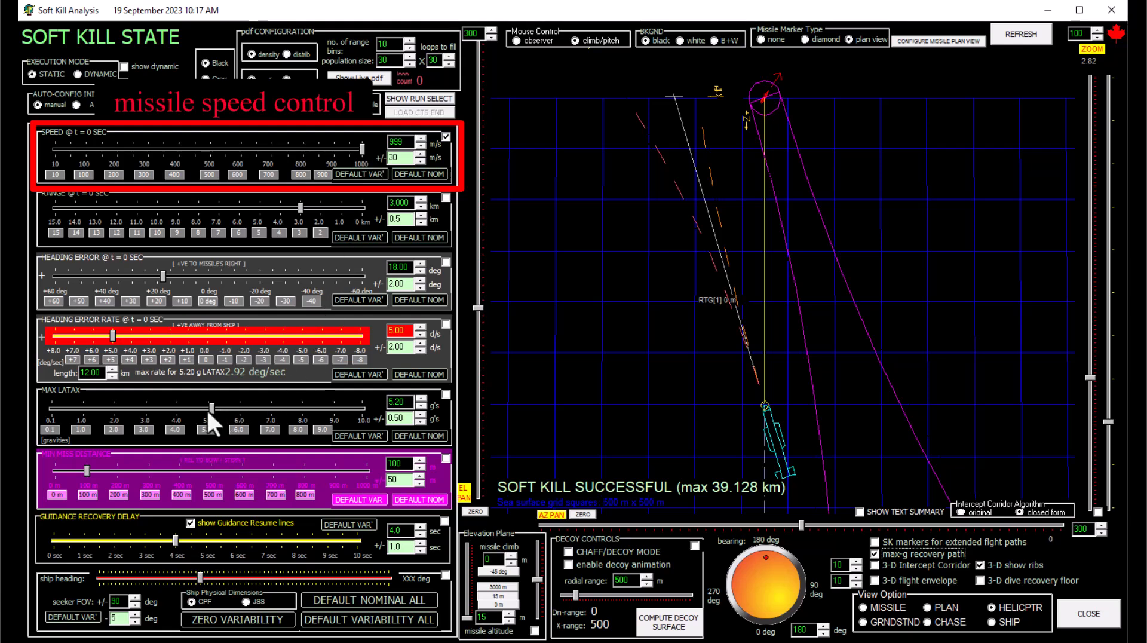
Set max LATAX to 6.30 g's, then raise it to 7.90 g's.
{"action": "left_click_drag", "start_coordinate": [212, 411], "coordinate": [245, 411]}
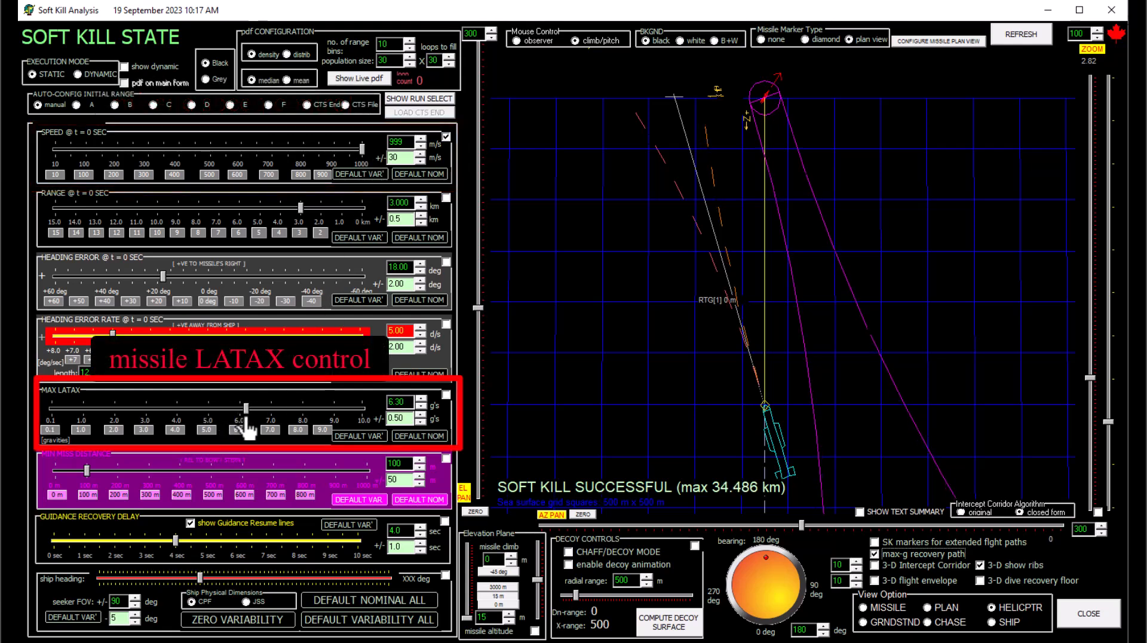
{"action": "left_click_drag", "start_coordinate": [249, 406], "coordinate": [307, 406]}
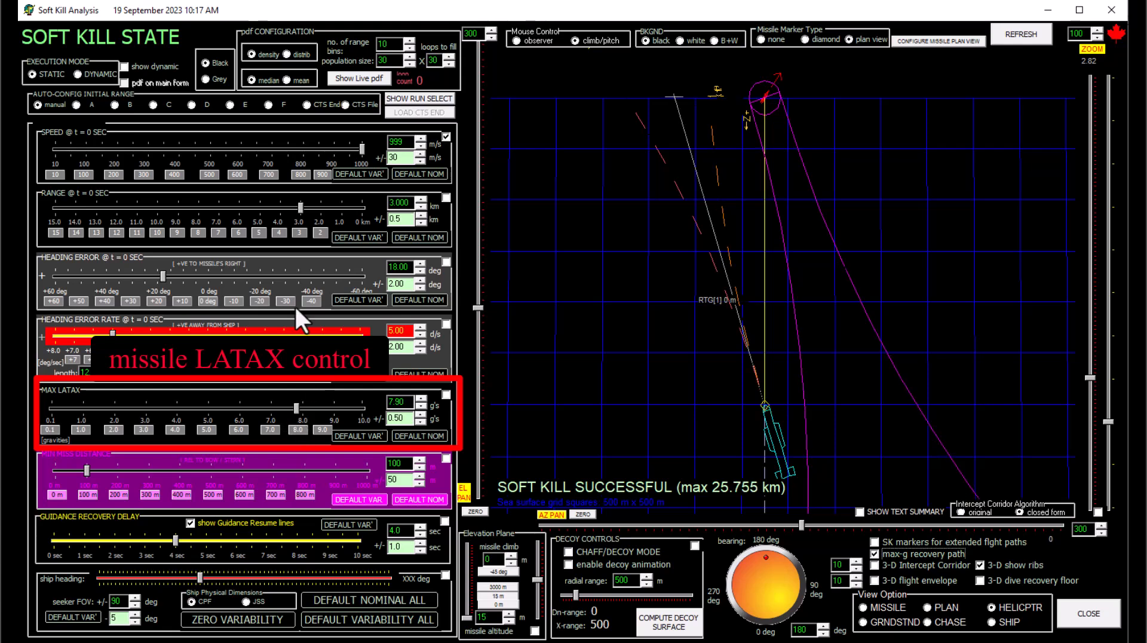
{"action": "mouse_move", "coordinate": [318, 274]}
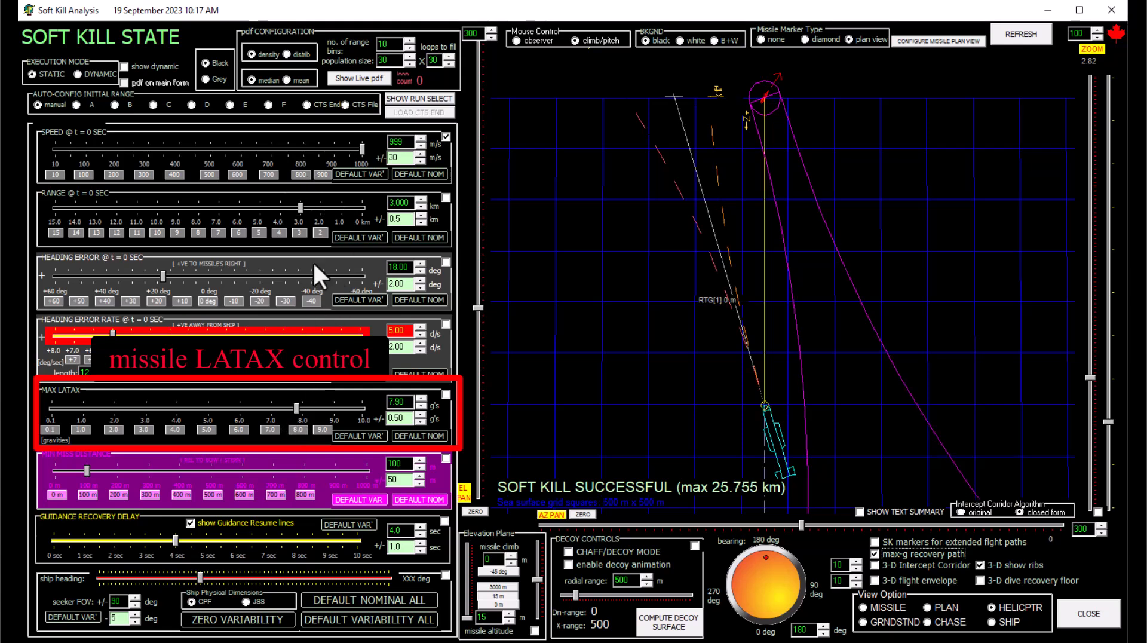
{"action": "mouse_move", "coordinate": [362, 157]}
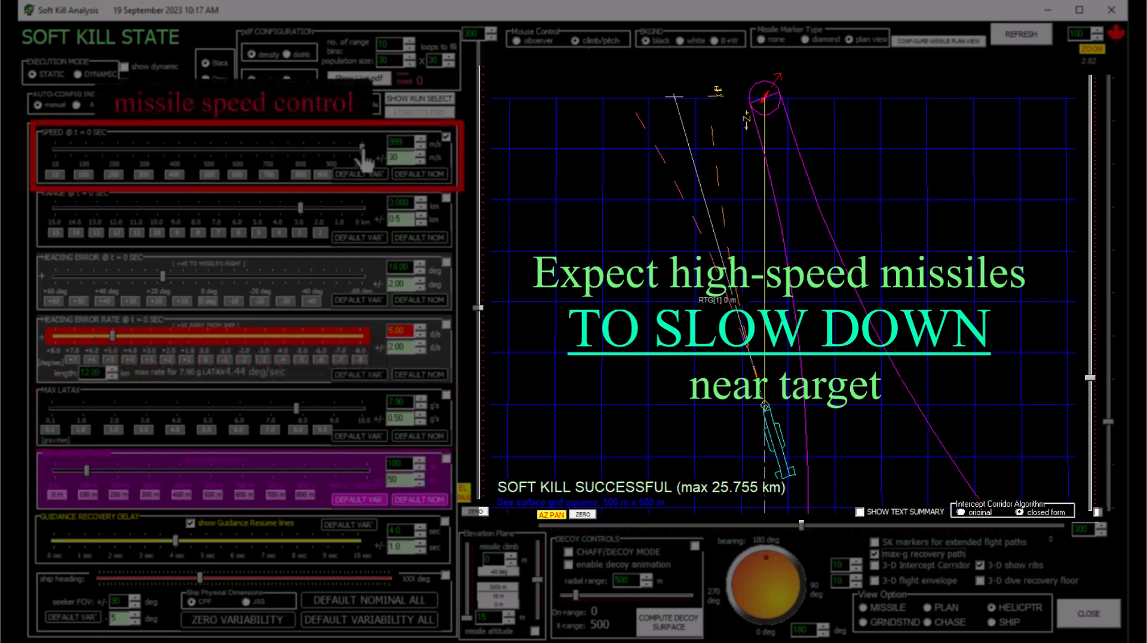
Lower missile speed from 999 m/s through about 590 and 400 m/s to roughly 378 m/s.
{"action": "left_click_drag", "start_coordinate": [358, 150], "coordinate": [278, 150]}
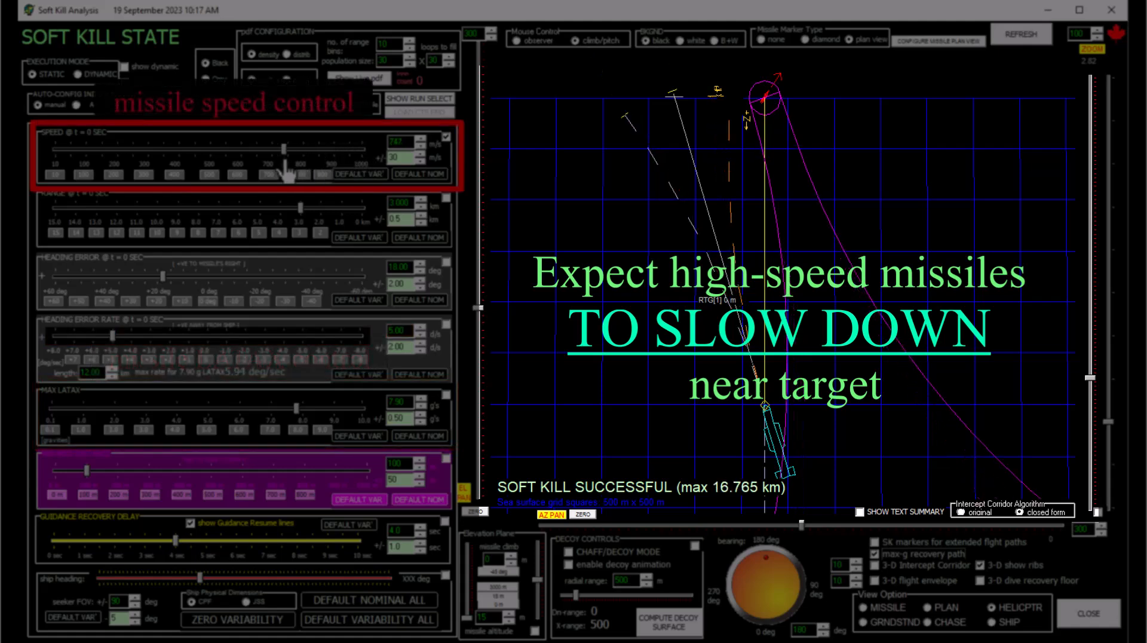
{"action": "left_click_drag", "start_coordinate": [311, 150], "coordinate": [234, 150]}
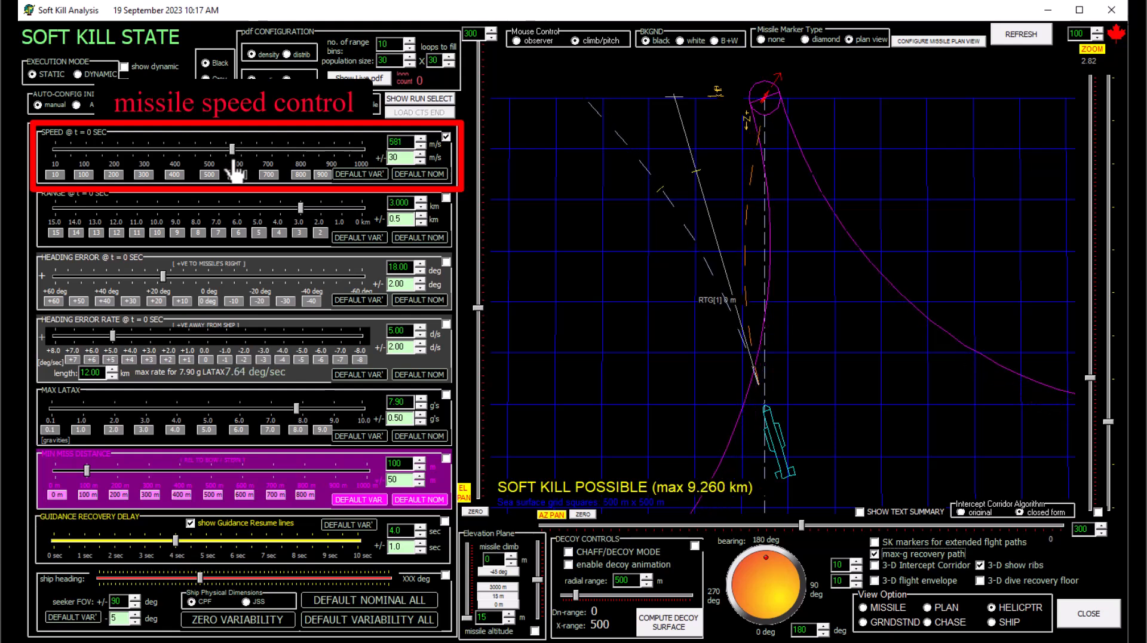
{"action": "left_click_drag", "start_coordinate": [241, 149], "coordinate": [179, 150]}
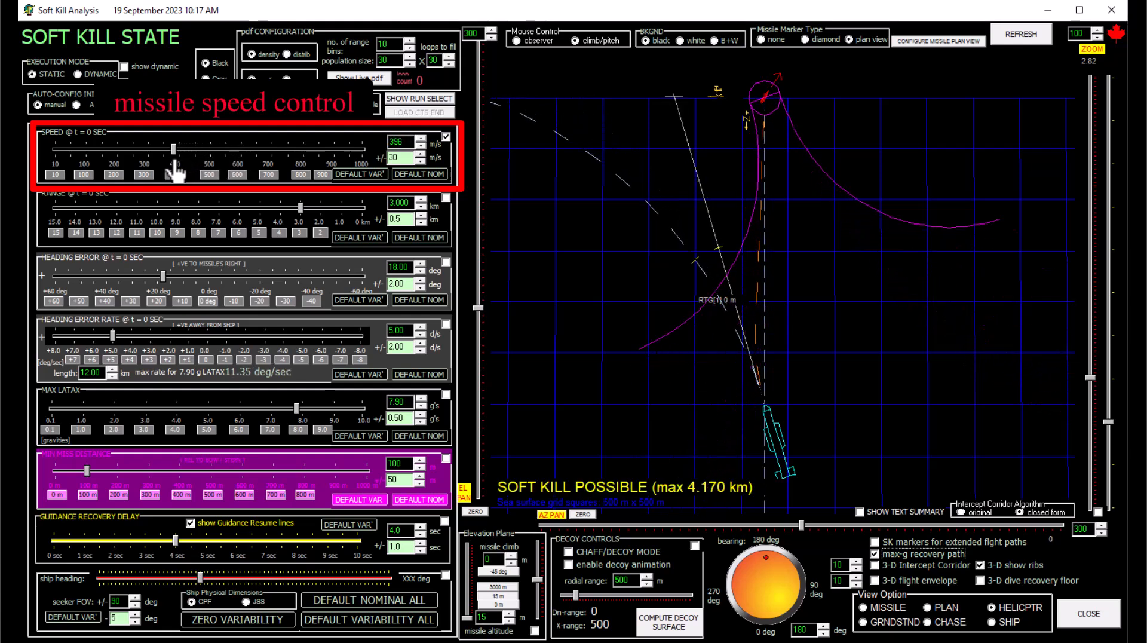
{"action": "left_click_drag", "start_coordinate": [174, 149], "coordinate": [170, 149]}
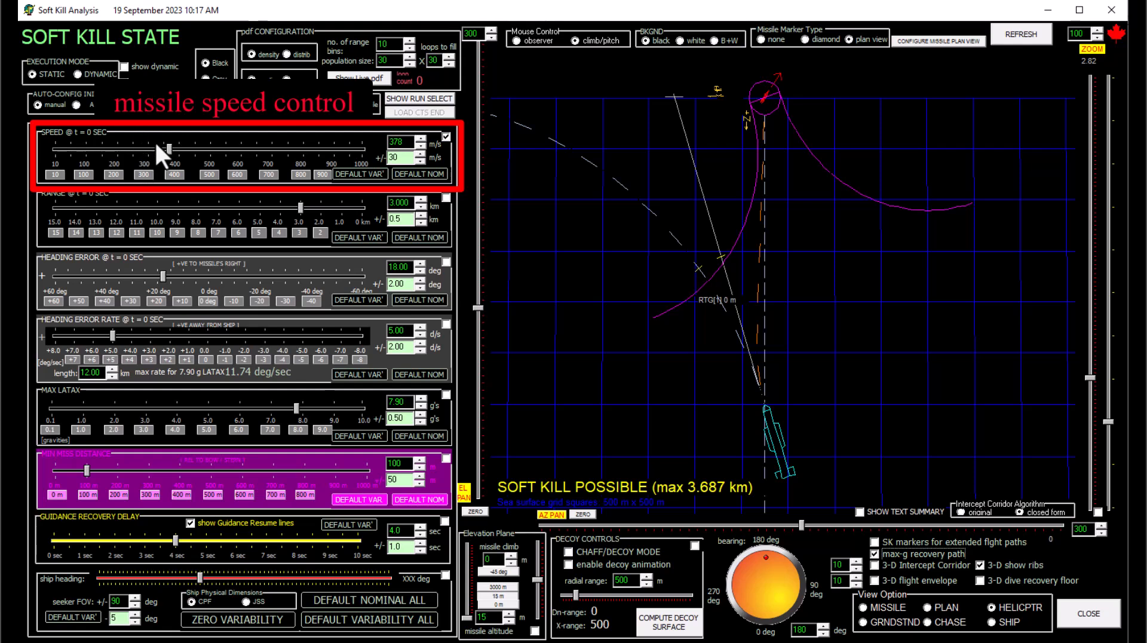
Raise the missile speed to about 511 m/s and fine-tune it.
{"action": "left_click_drag", "start_coordinate": [163, 148], "coordinate": [207, 148]}
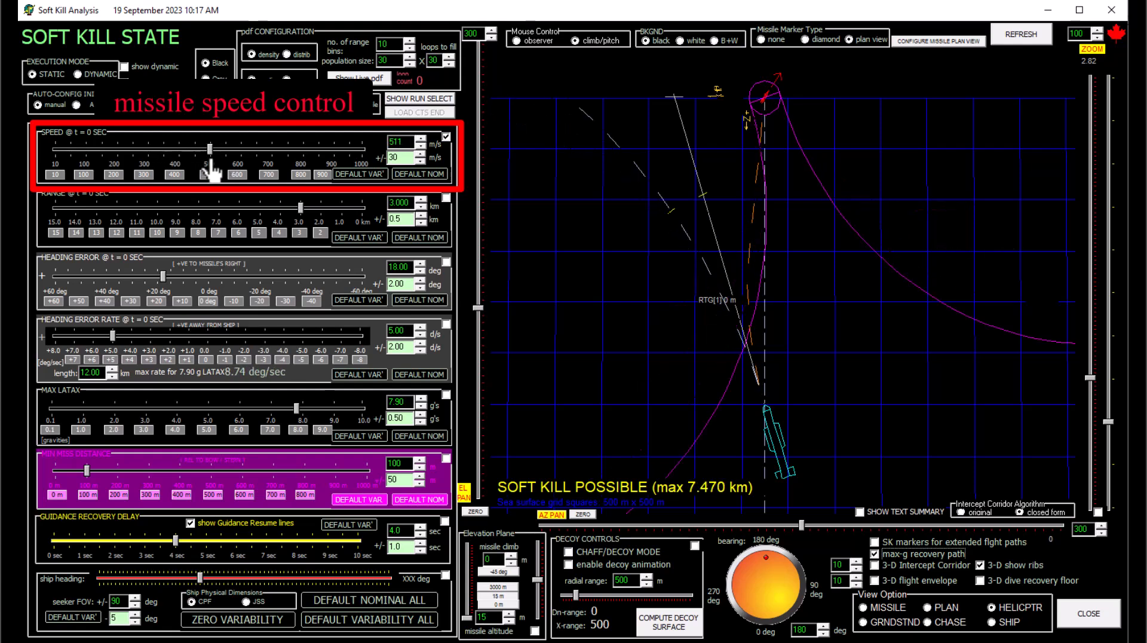
{"action": "left_click_drag", "start_coordinate": [209, 148], "coordinate": [194, 149]}
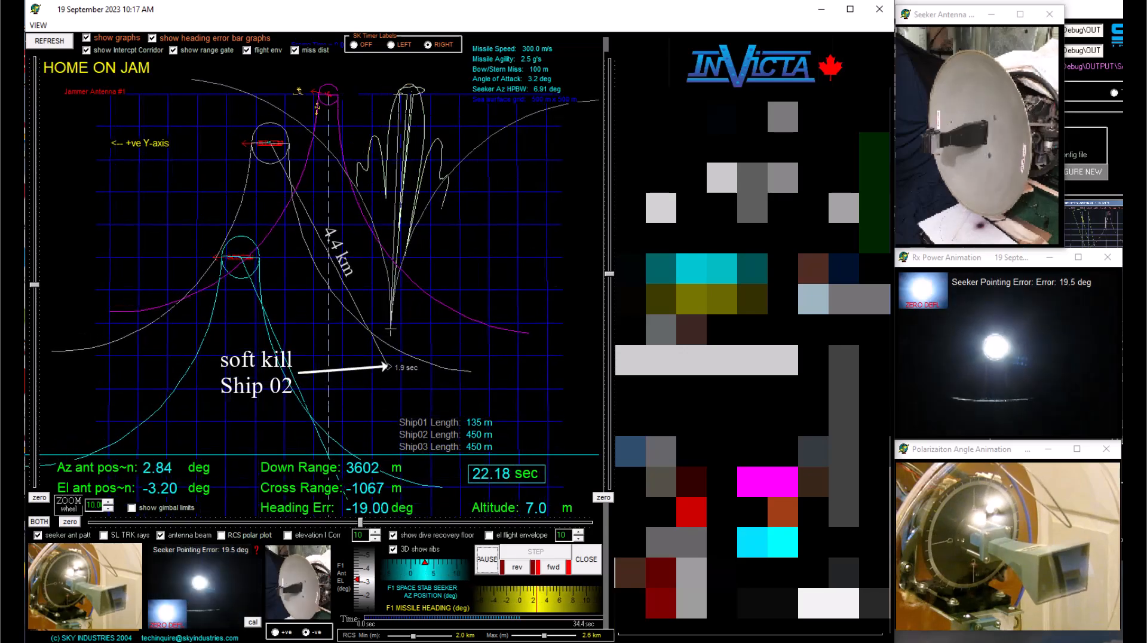
Bring up the Home On Jam engagement plot showing Ship 02 soft-killed.
{"action": "left_click", "coordinate": [552, 567]}
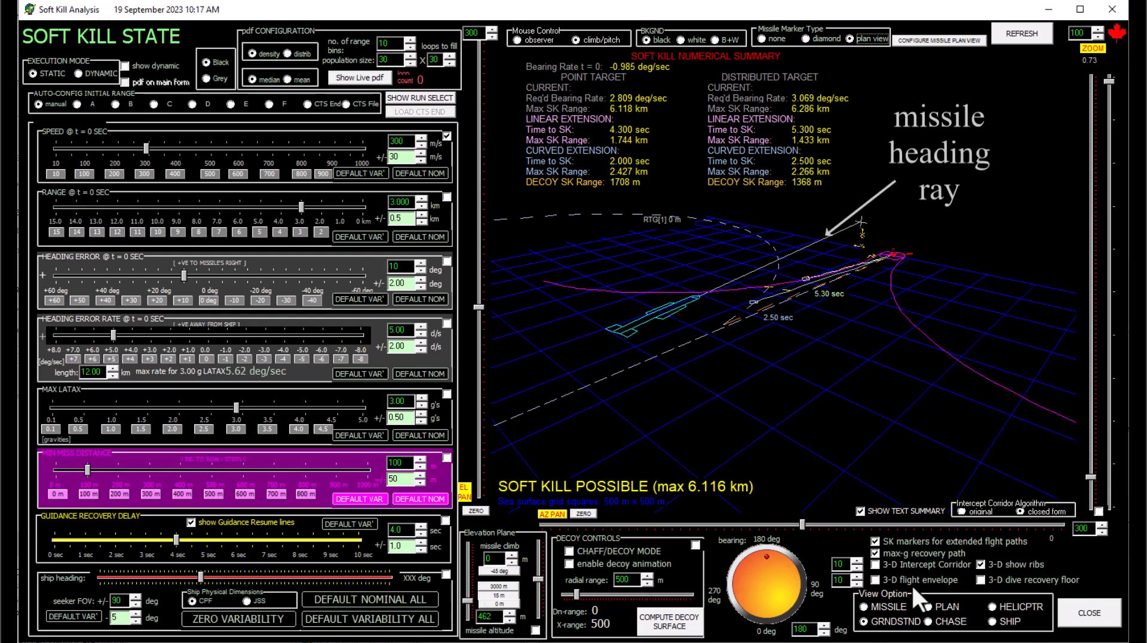
Show the 3-D intercept corridor from the ground-stand view with the soft kill summary.
{"action": "left_click", "coordinate": [894, 568]}
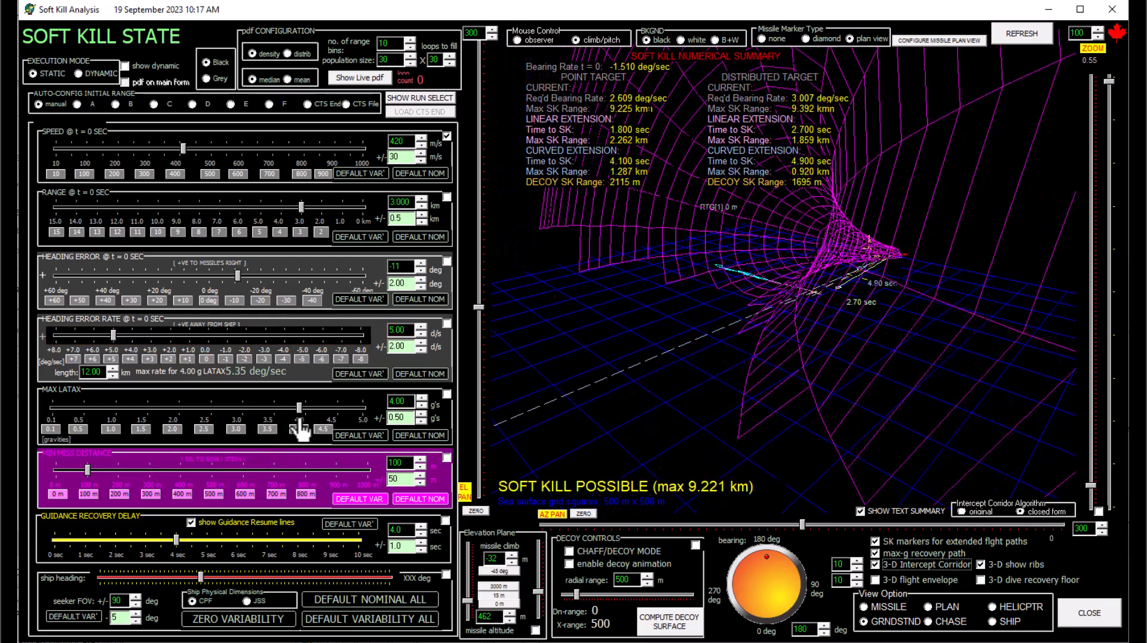
Swing max LATAX up to 4.90 g's, then settle at 3.60 g's in the 3-D view.
{"action": "left_click_drag", "start_coordinate": [301, 408], "coordinate": [323, 407]}
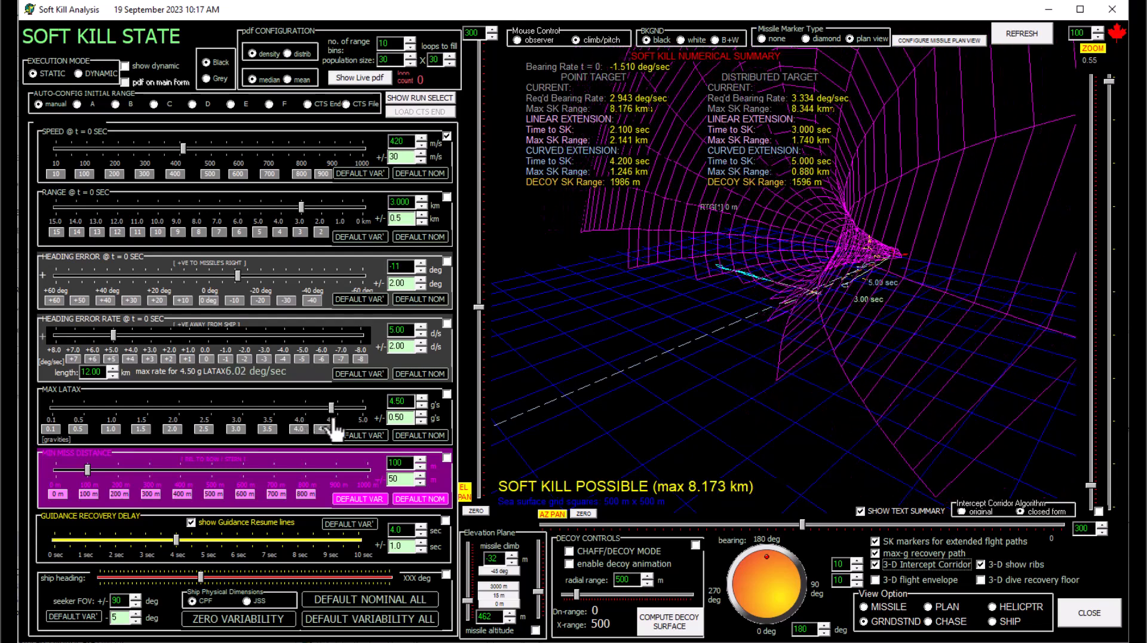
{"action": "left_click_drag", "start_coordinate": [333, 408], "coordinate": [356, 408]}
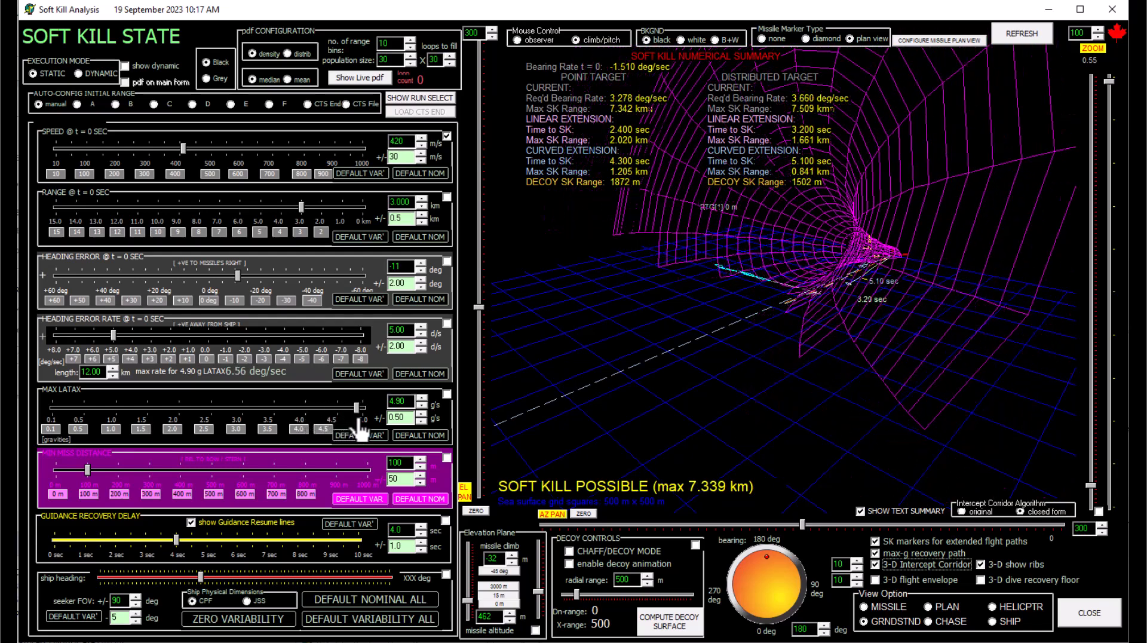
{"action": "left_click_drag", "start_coordinate": [355, 408], "coordinate": [336, 407]}
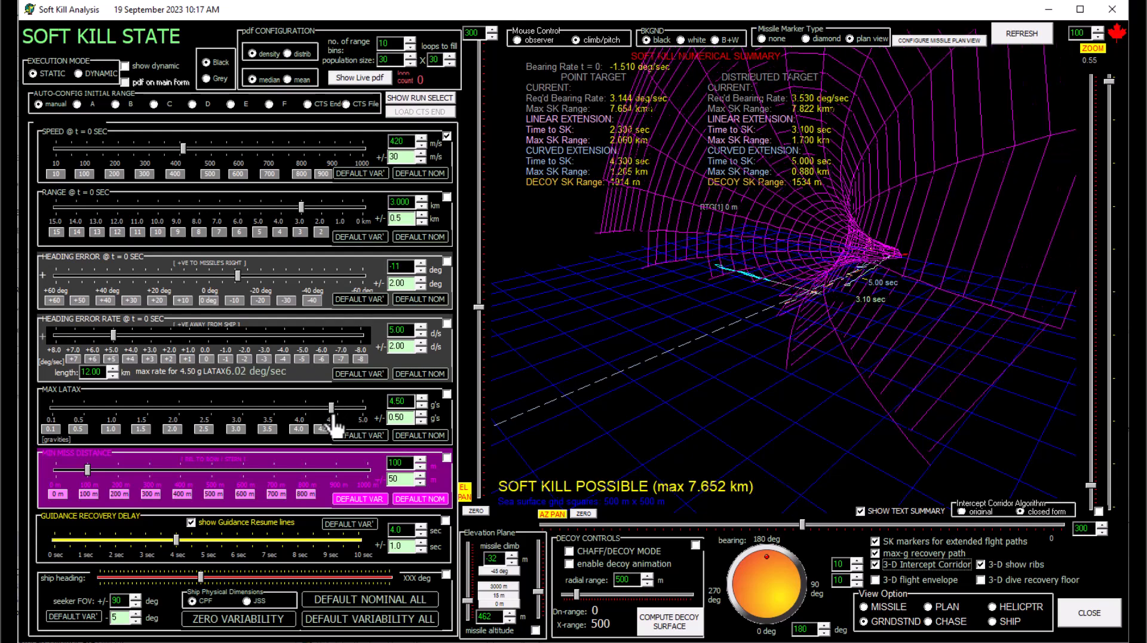
{"action": "left_click_drag", "start_coordinate": [328, 404], "coordinate": [289, 405]}
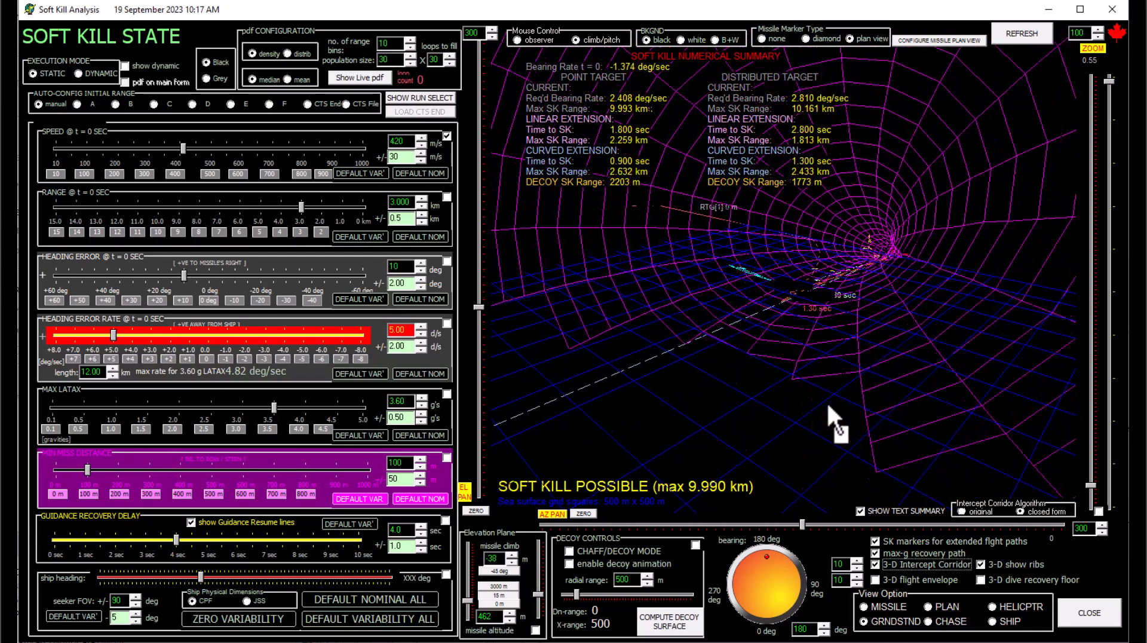
{"action": "left_click", "coordinate": [993, 621]}
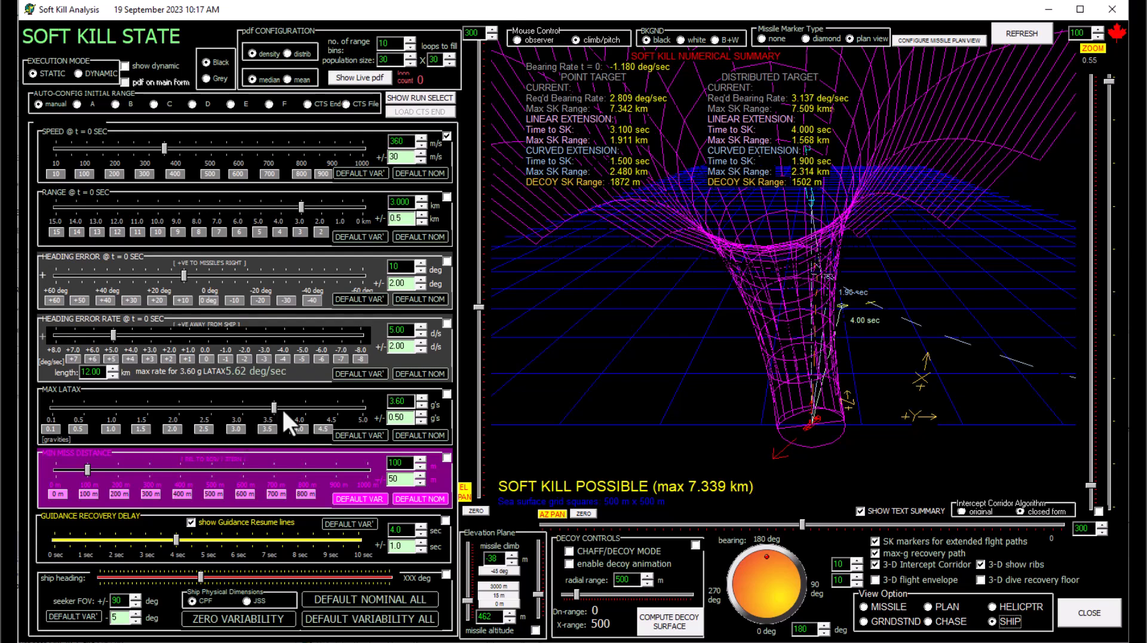
Drag max LATAX through 4.20 and 3.30 g's, ending at 3.50 g's.
{"action": "left_click_drag", "start_coordinate": [271, 406], "coordinate": [296, 406]}
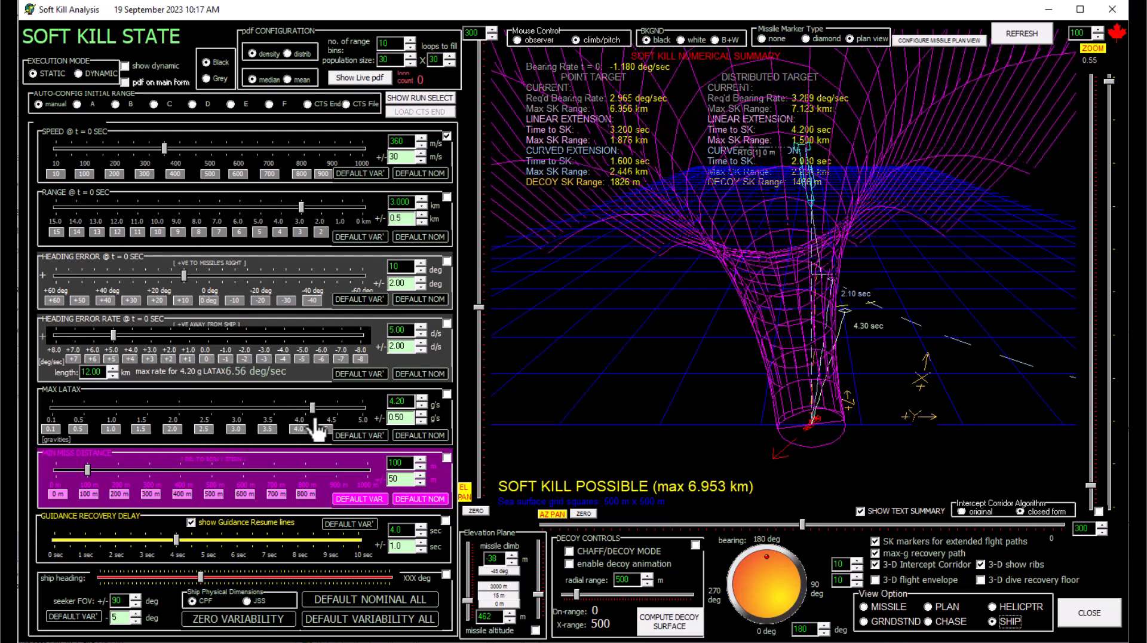
{"action": "left_click_drag", "start_coordinate": [316, 403], "coordinate": [366, 403]}
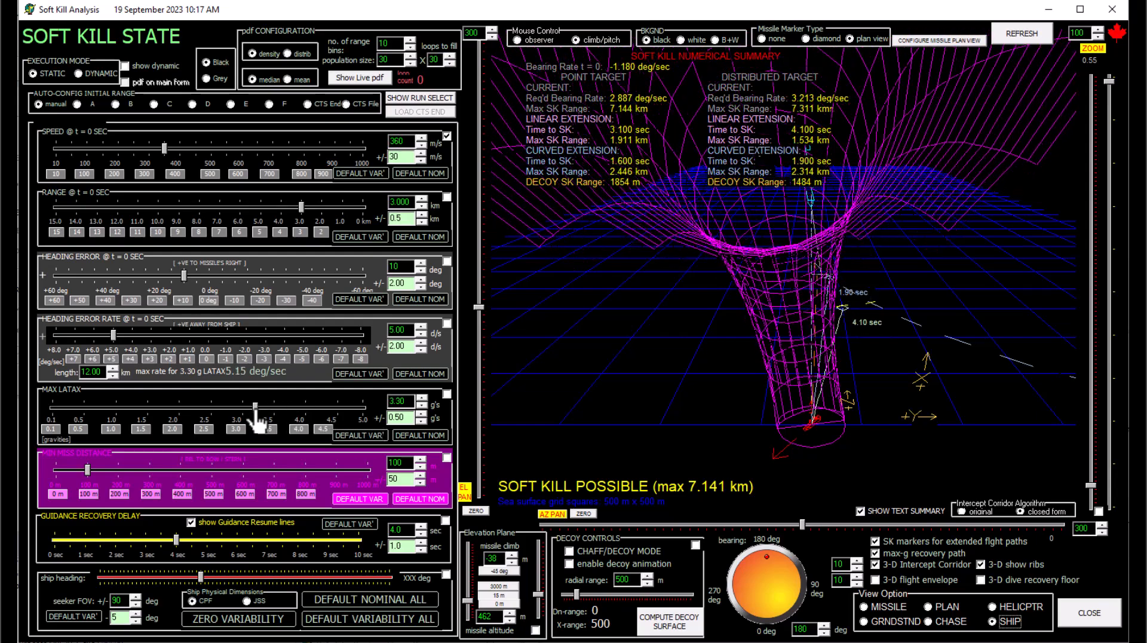
{"action": "left_click_drag", "start_coordinate": [248, 401], "coordinate": [268, 401]}
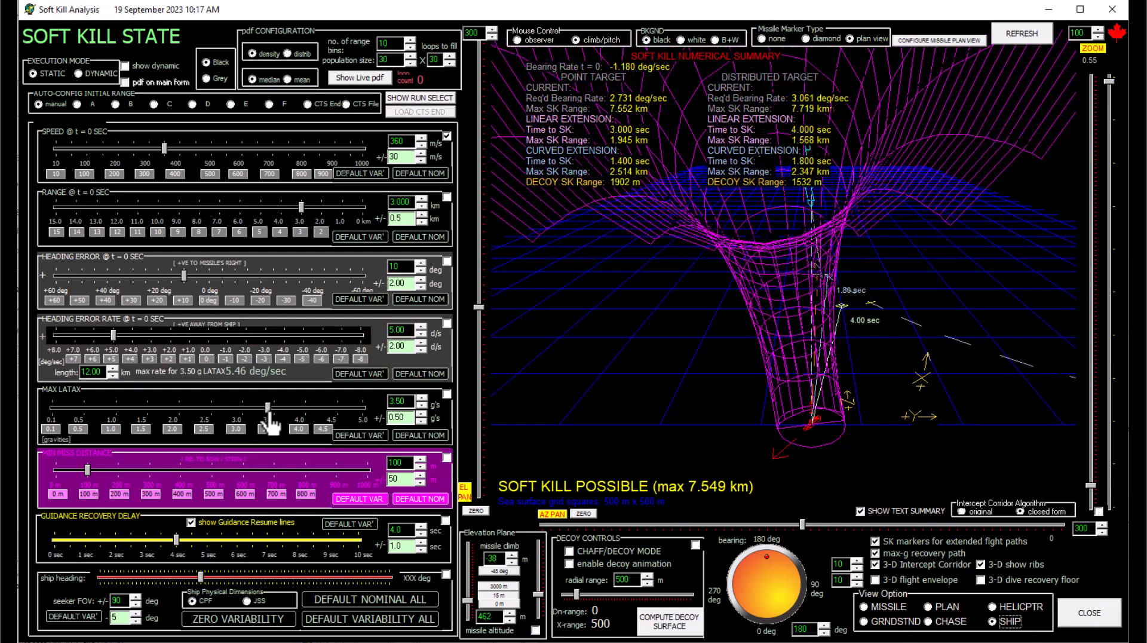